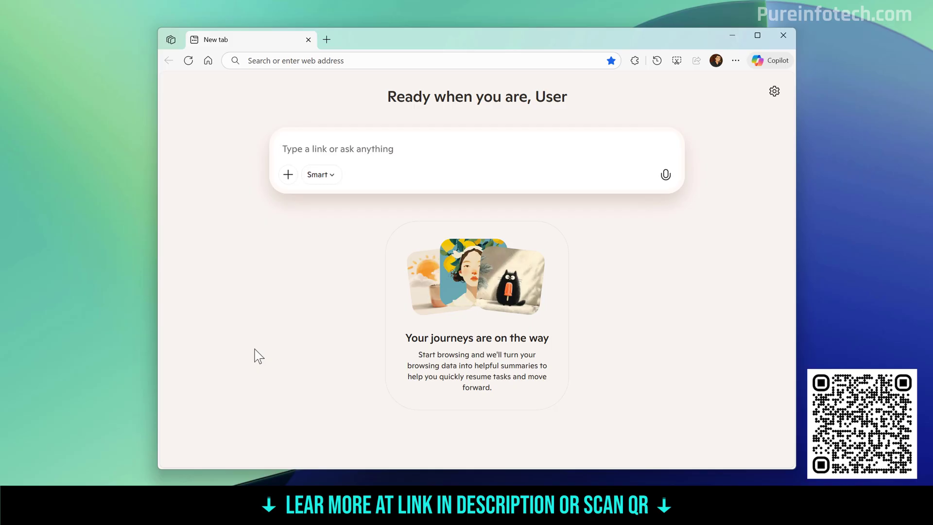
Step: Go to Settings > Appearance > Copilot and sidebar and open the Copilot app page
click(337, 148)
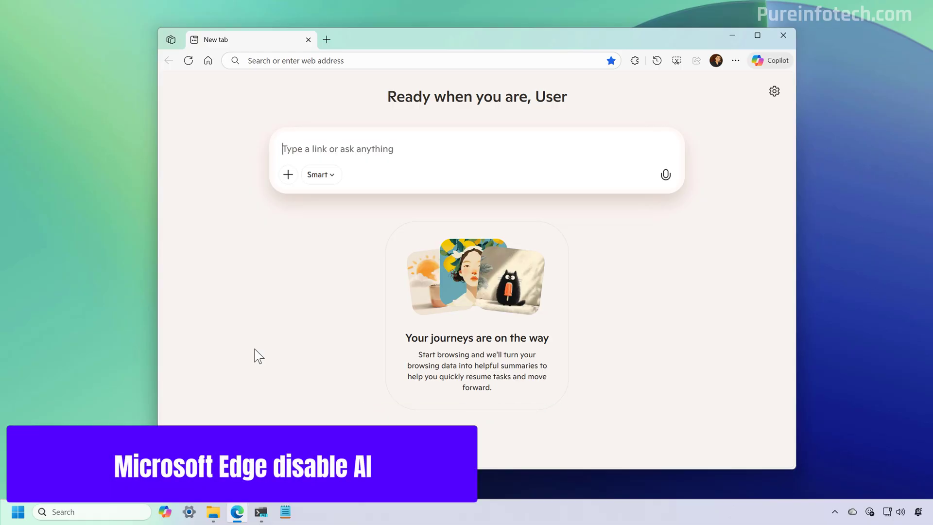
mouse_move(736, 61)
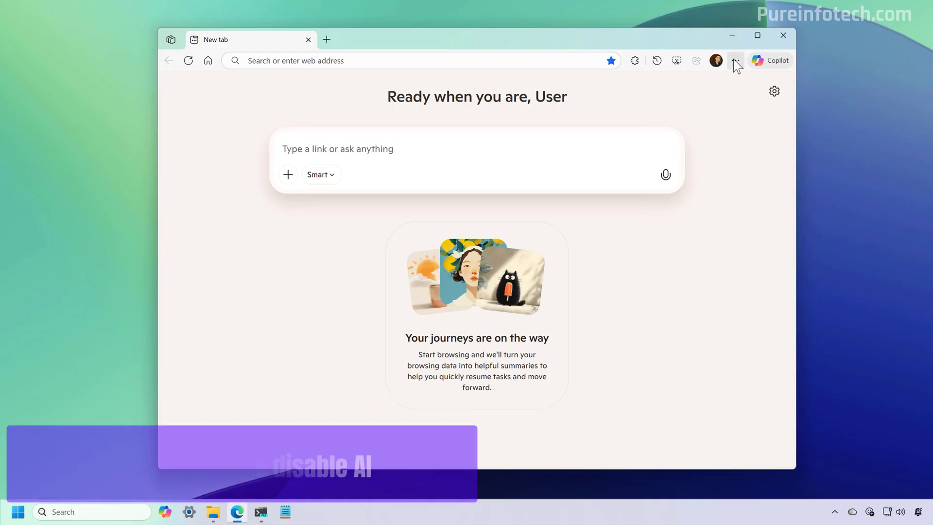
click(735, 60)
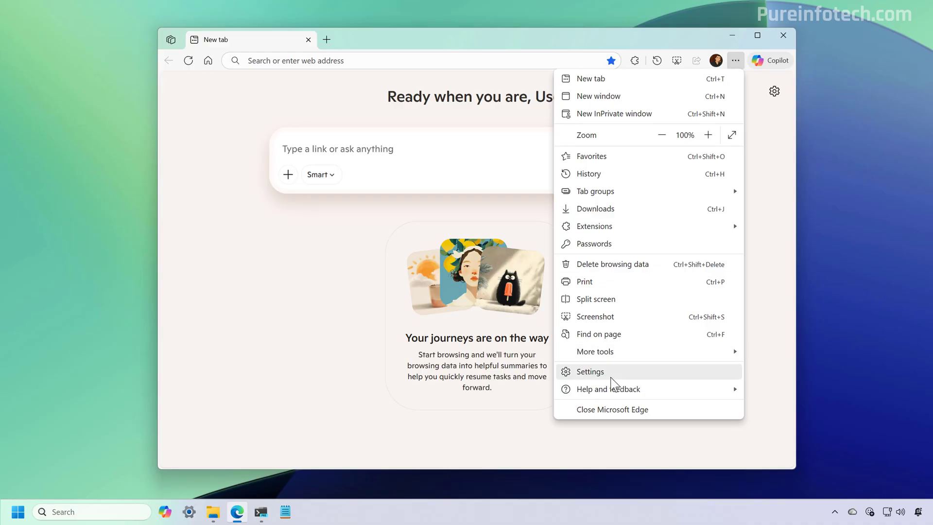
click(590, 371)
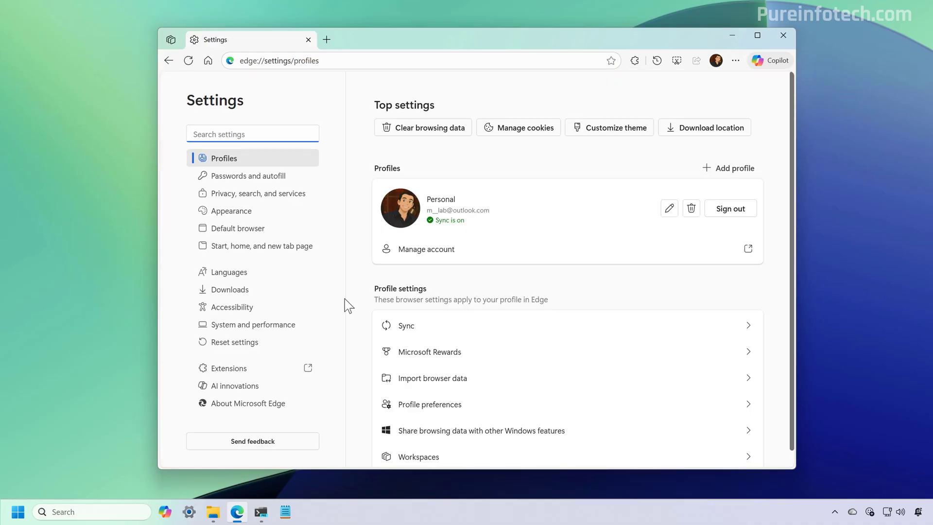
mouse_move(230, 211)
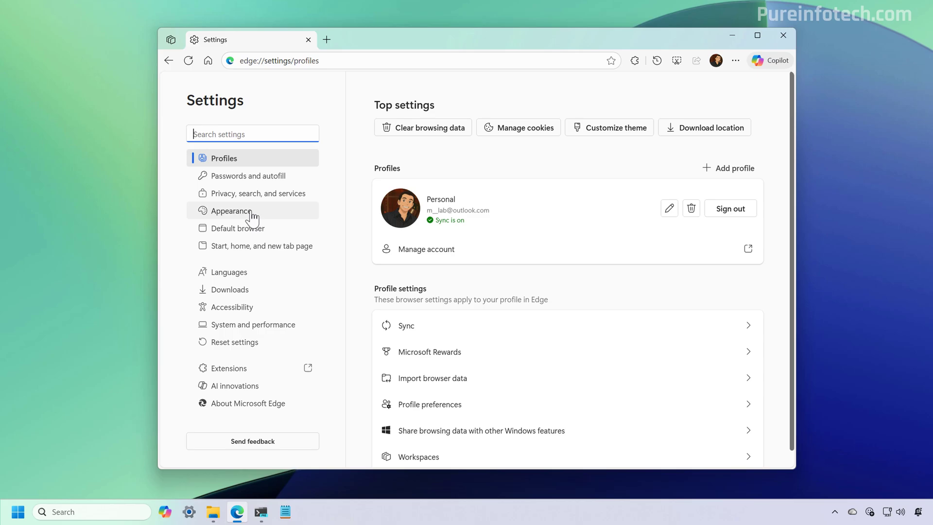
click(231, 210)
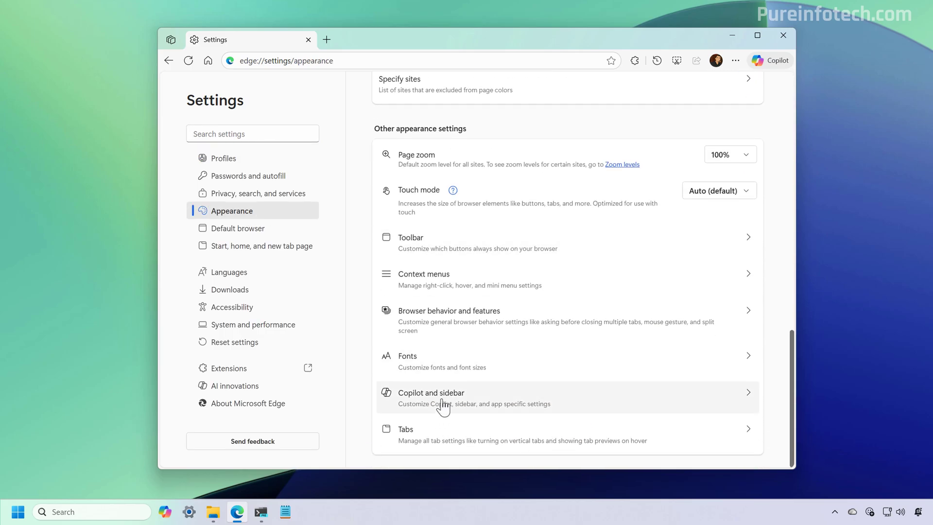
click(431, 392)
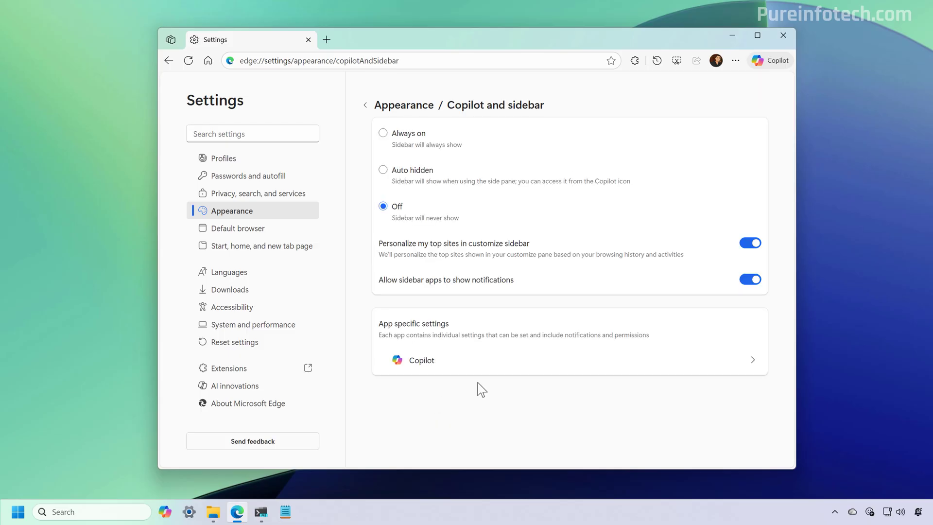
click(420, 360)
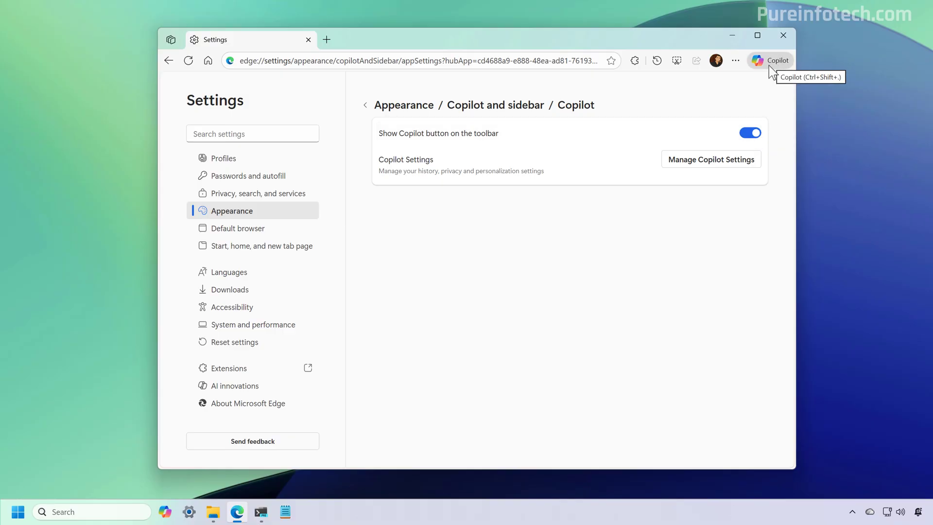
Step: Switch off 'Show Copilot button on the toolbar' and 'Show sidebar button'
click(750, 133)
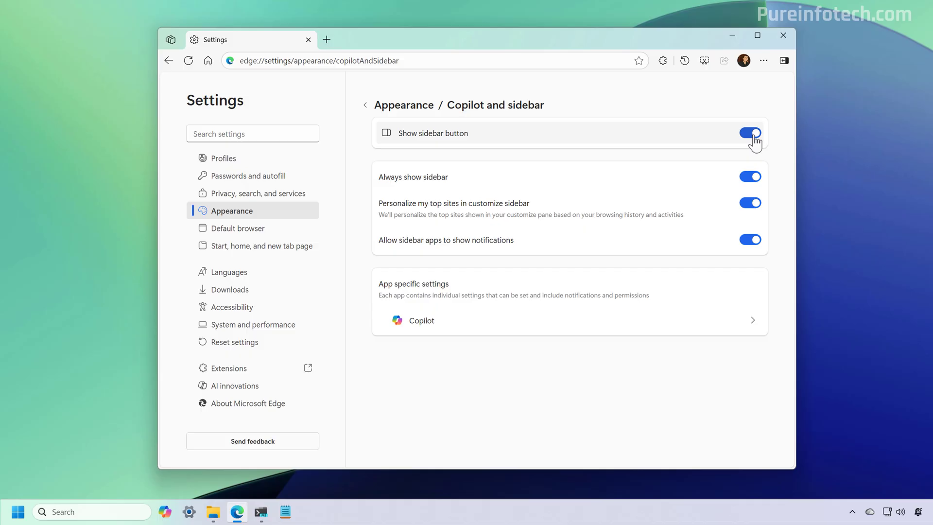
click(749, 133)
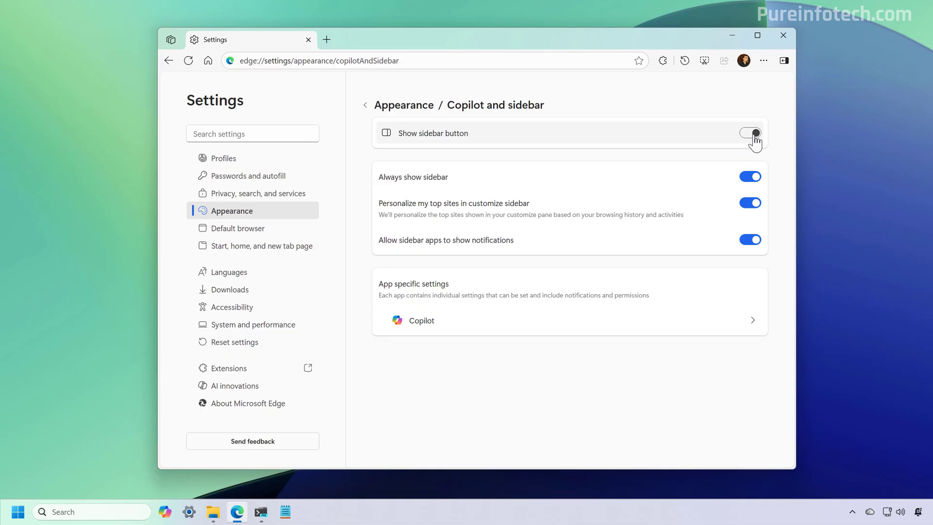
click(750, 132)
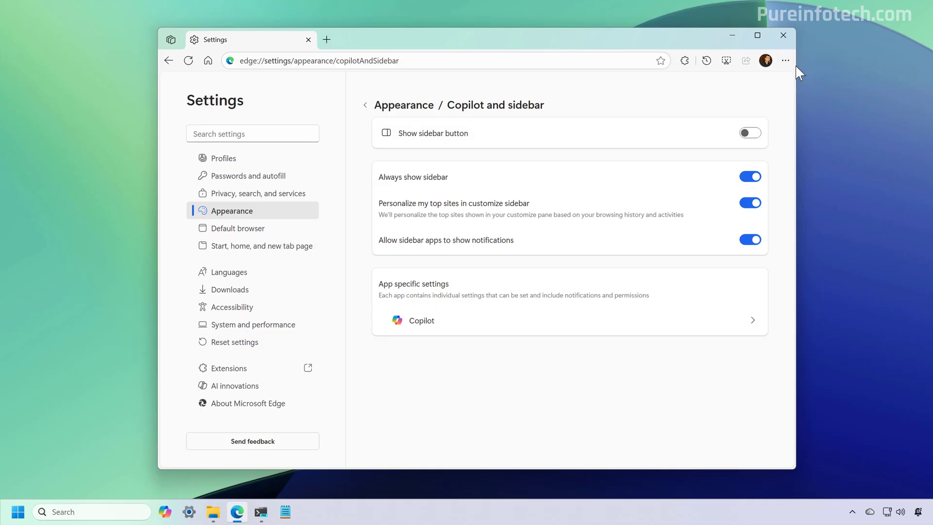
mouse_move(789, 95)
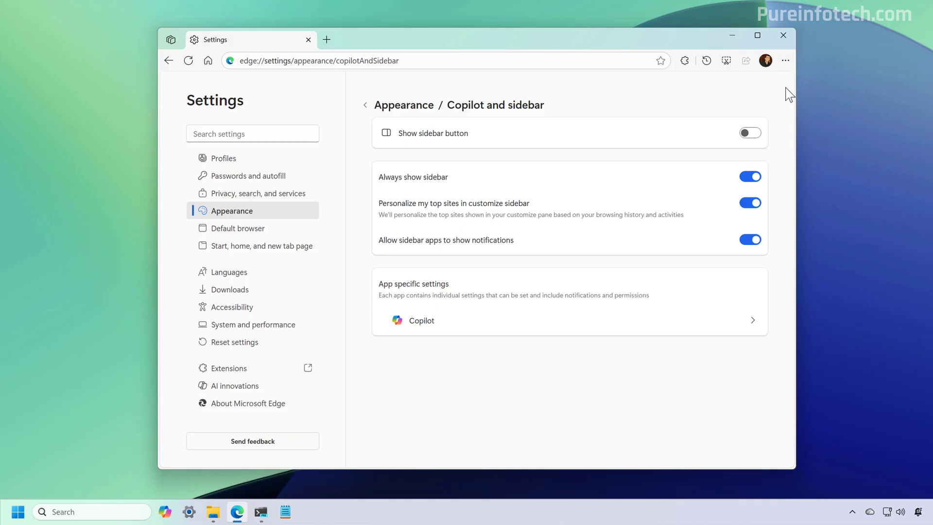
mouse_move(228, 272)
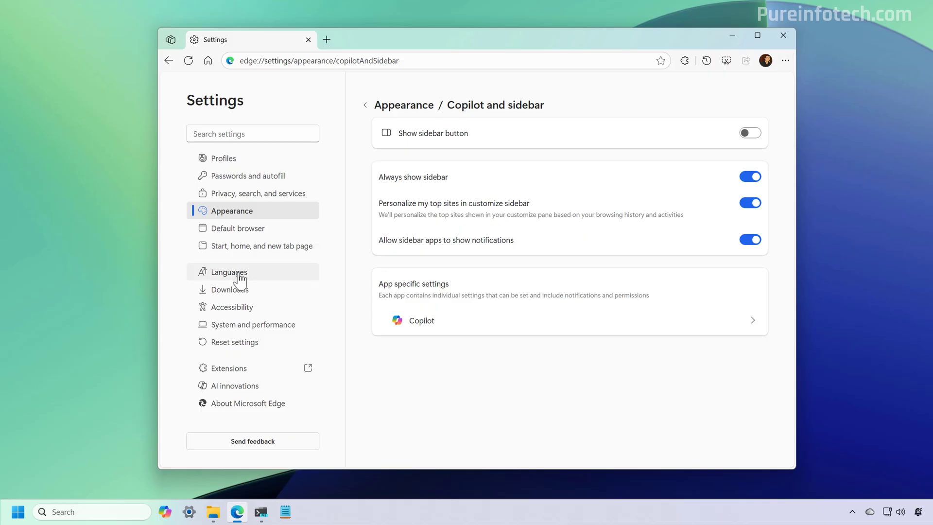
Step: In Languages settings, switch off 'Use Copilot for writing on the web'
click(230, 272)
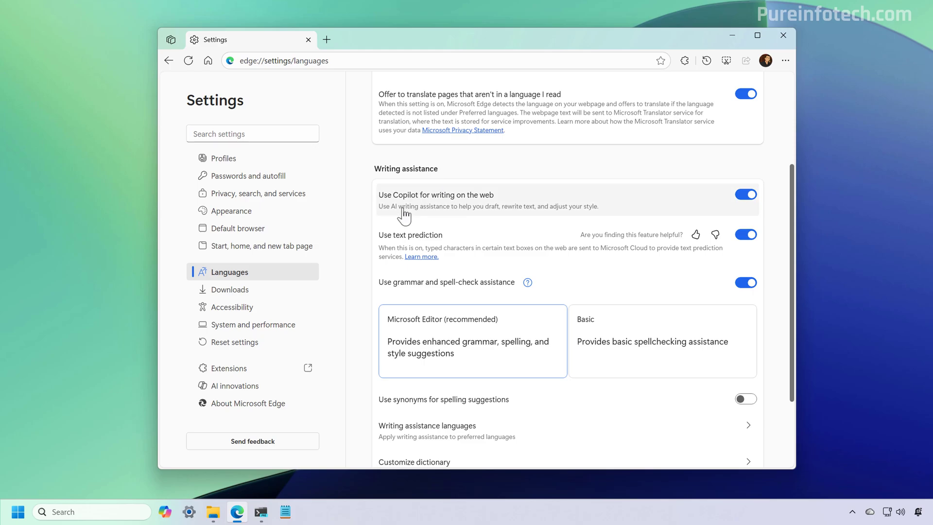
mouse_move(440, 211)
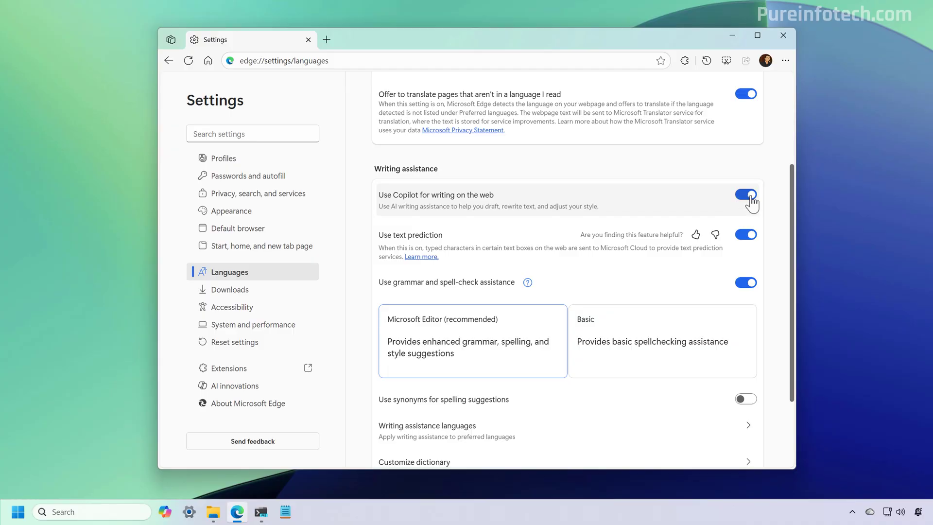
click(744, 194)
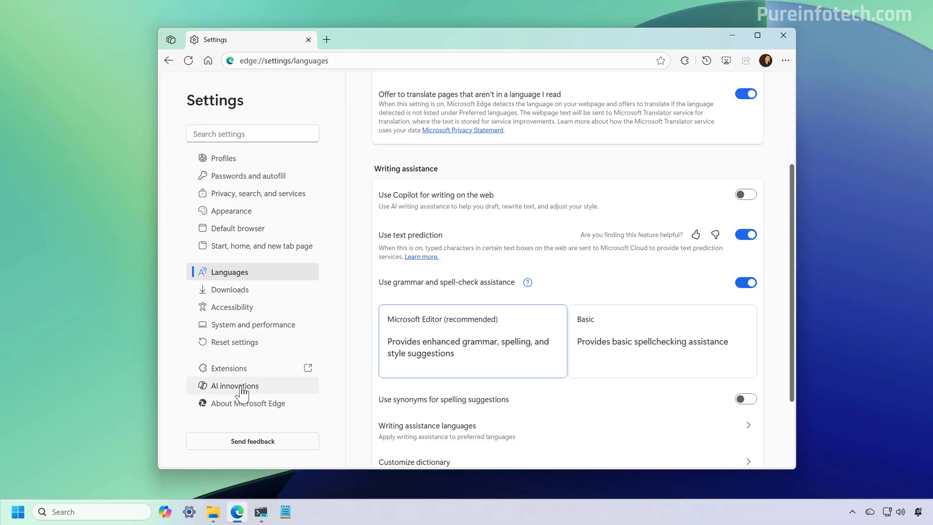
Step: Review AI innovations settings and the Copilot new tab page, then return to Settings
click(235, 385)
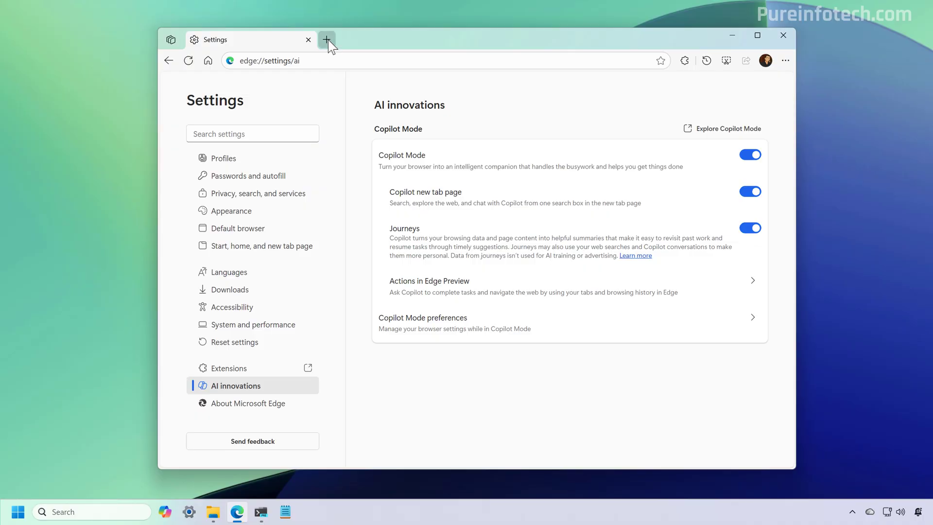
click(326, 39)
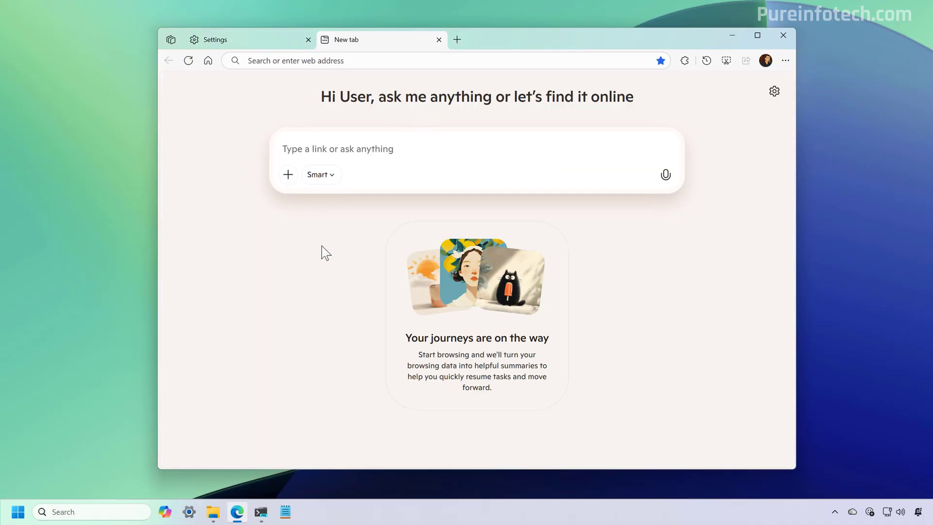
click(337, 148)
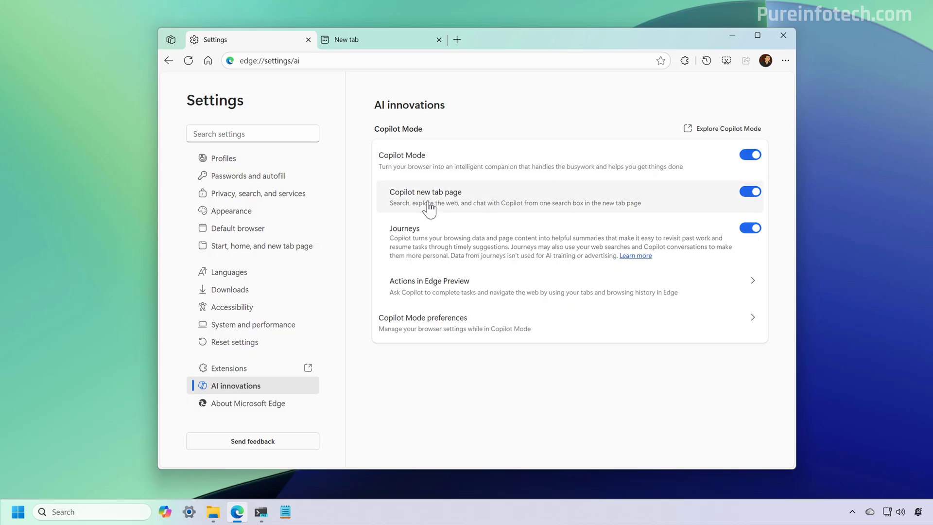
mouse_move(460, 204)
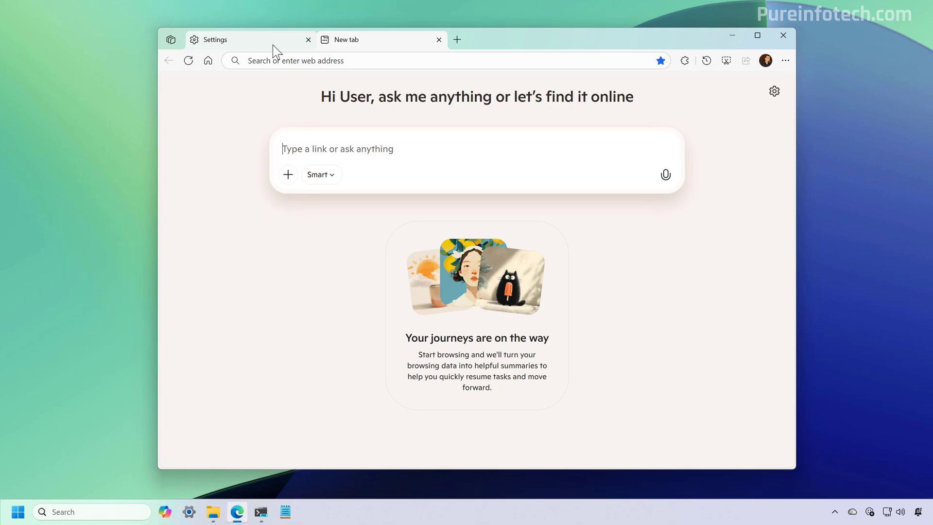
click(214, 39)
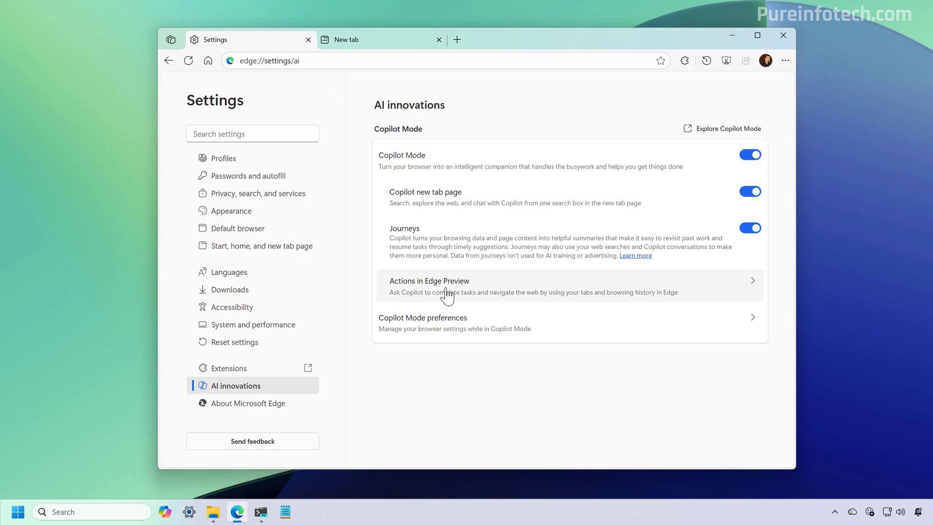
mouse_move(441, 301)
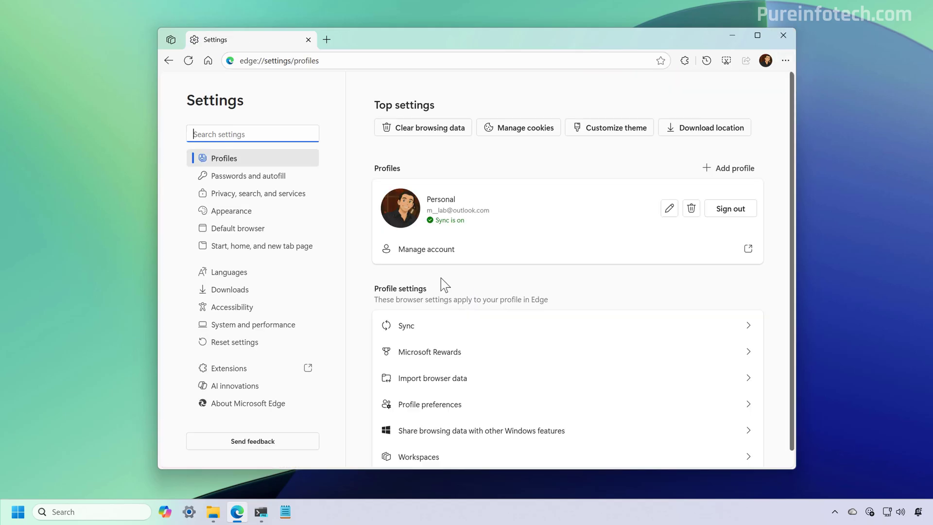
mouse_move(231, 211)
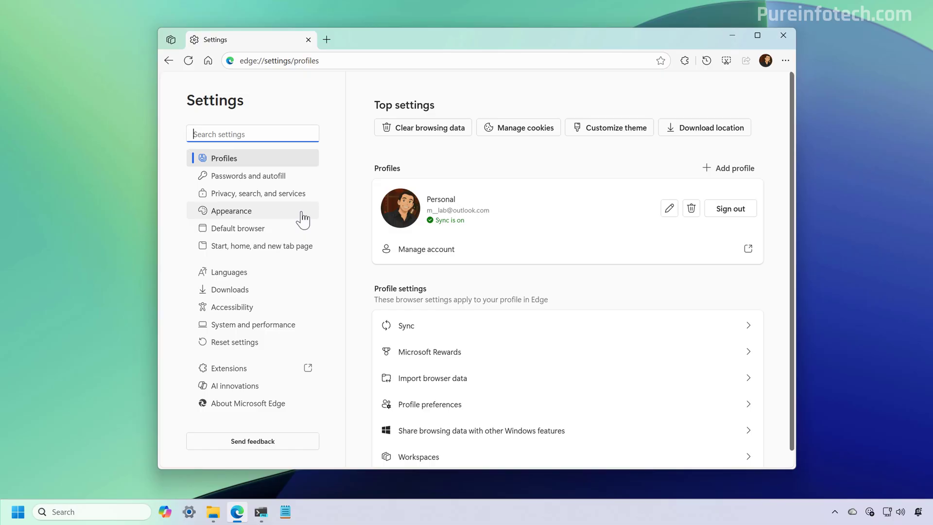
Step: Recheck Copilot and sidebar, Copilot app, Languages and AI innovations, switching Copilot Mode off
click(231, 210)
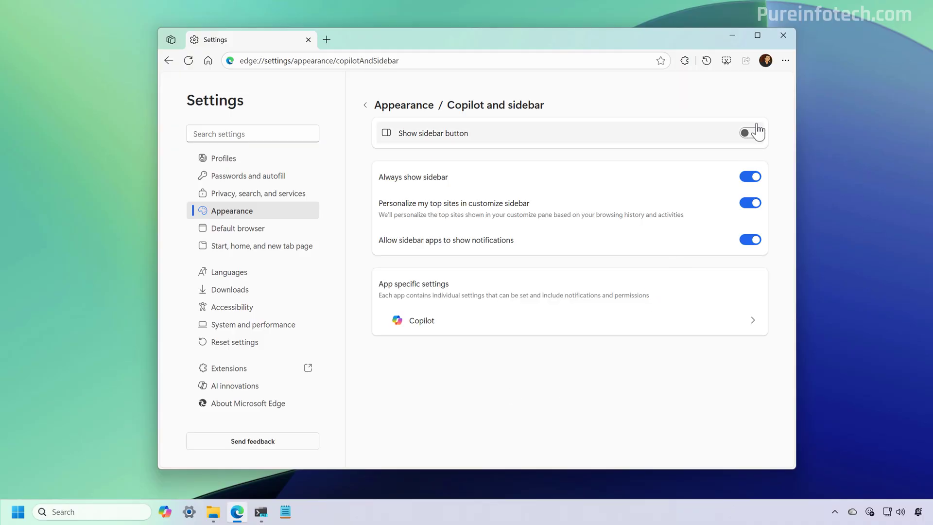
click(419, 320)
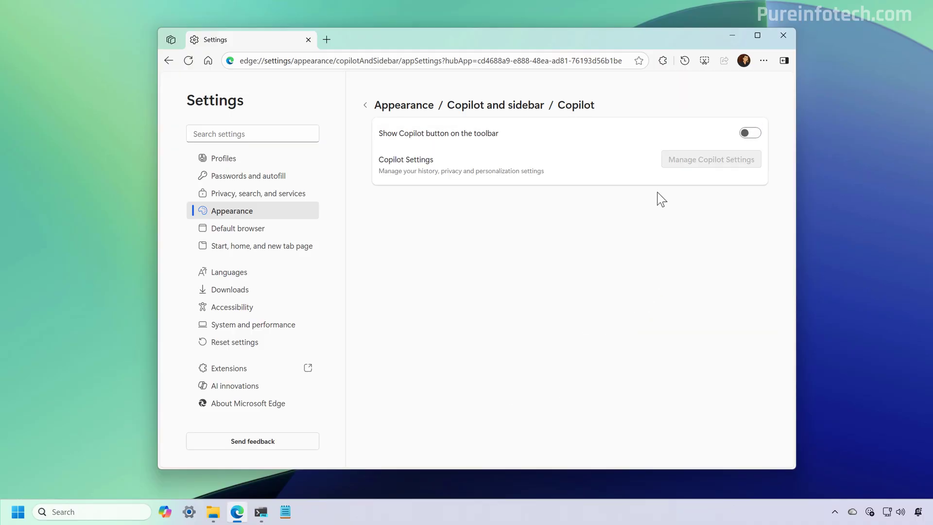
click(749, 133)
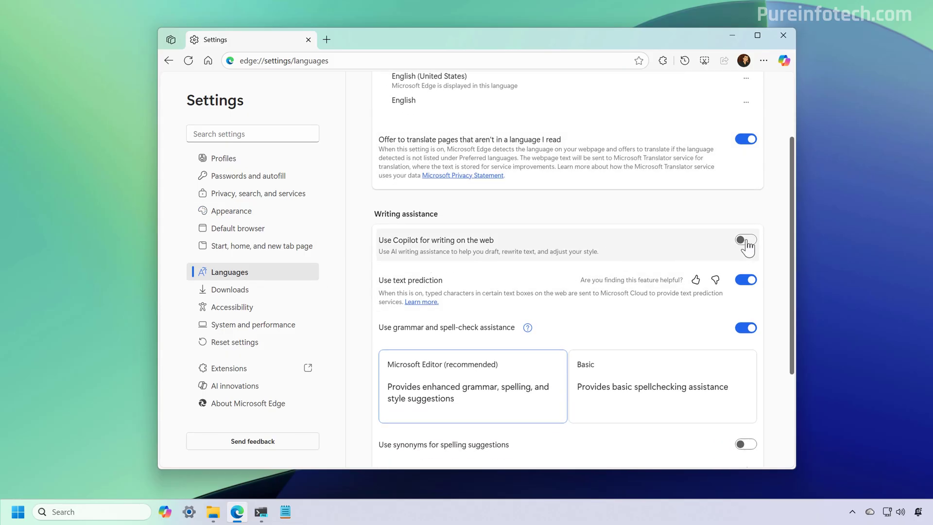
click(236, 385)
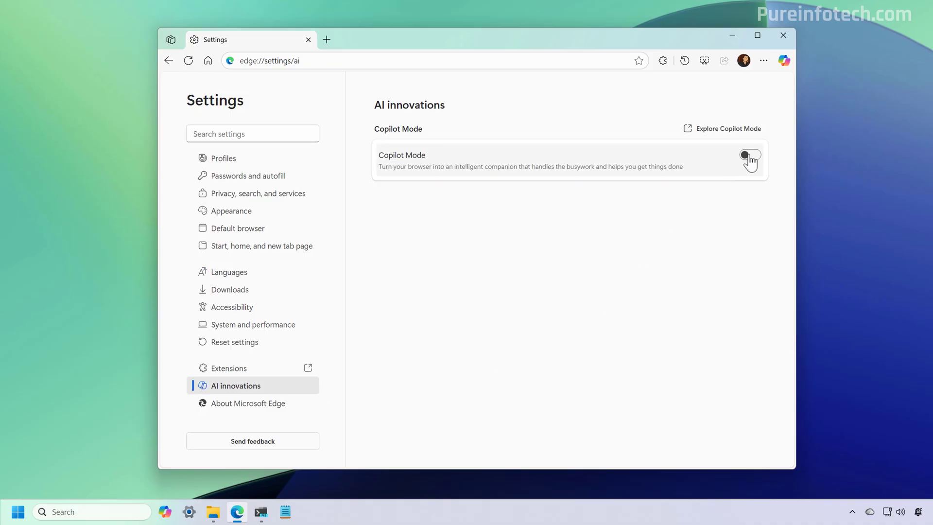
click(750, 154)
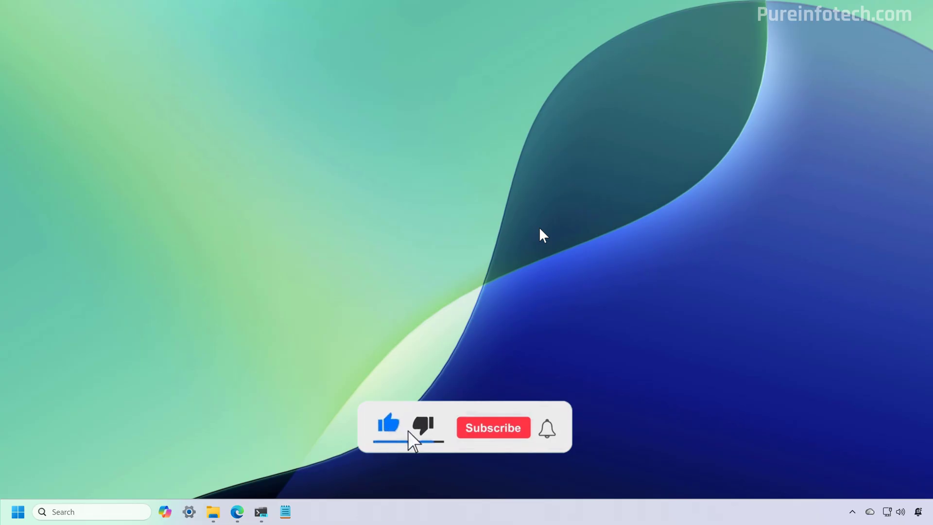
Step: Close the Microsoft Edge window
click(493, 427)
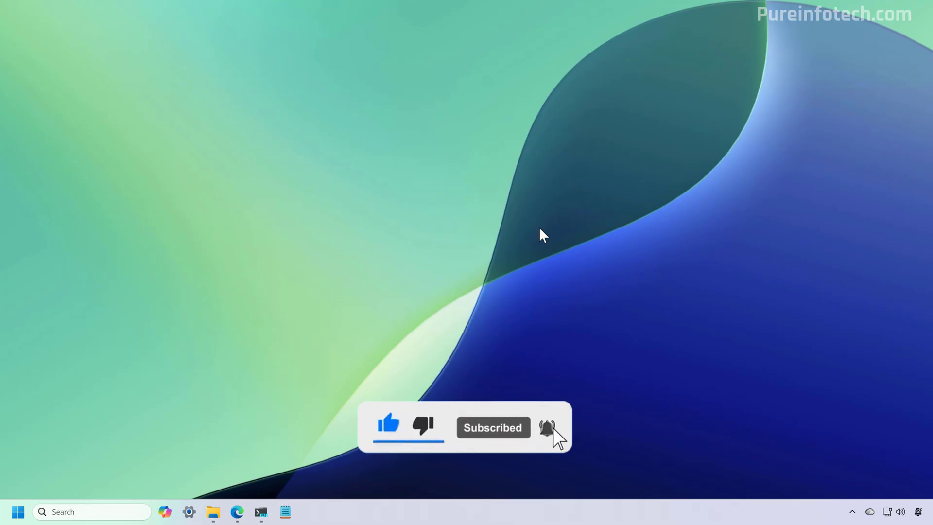